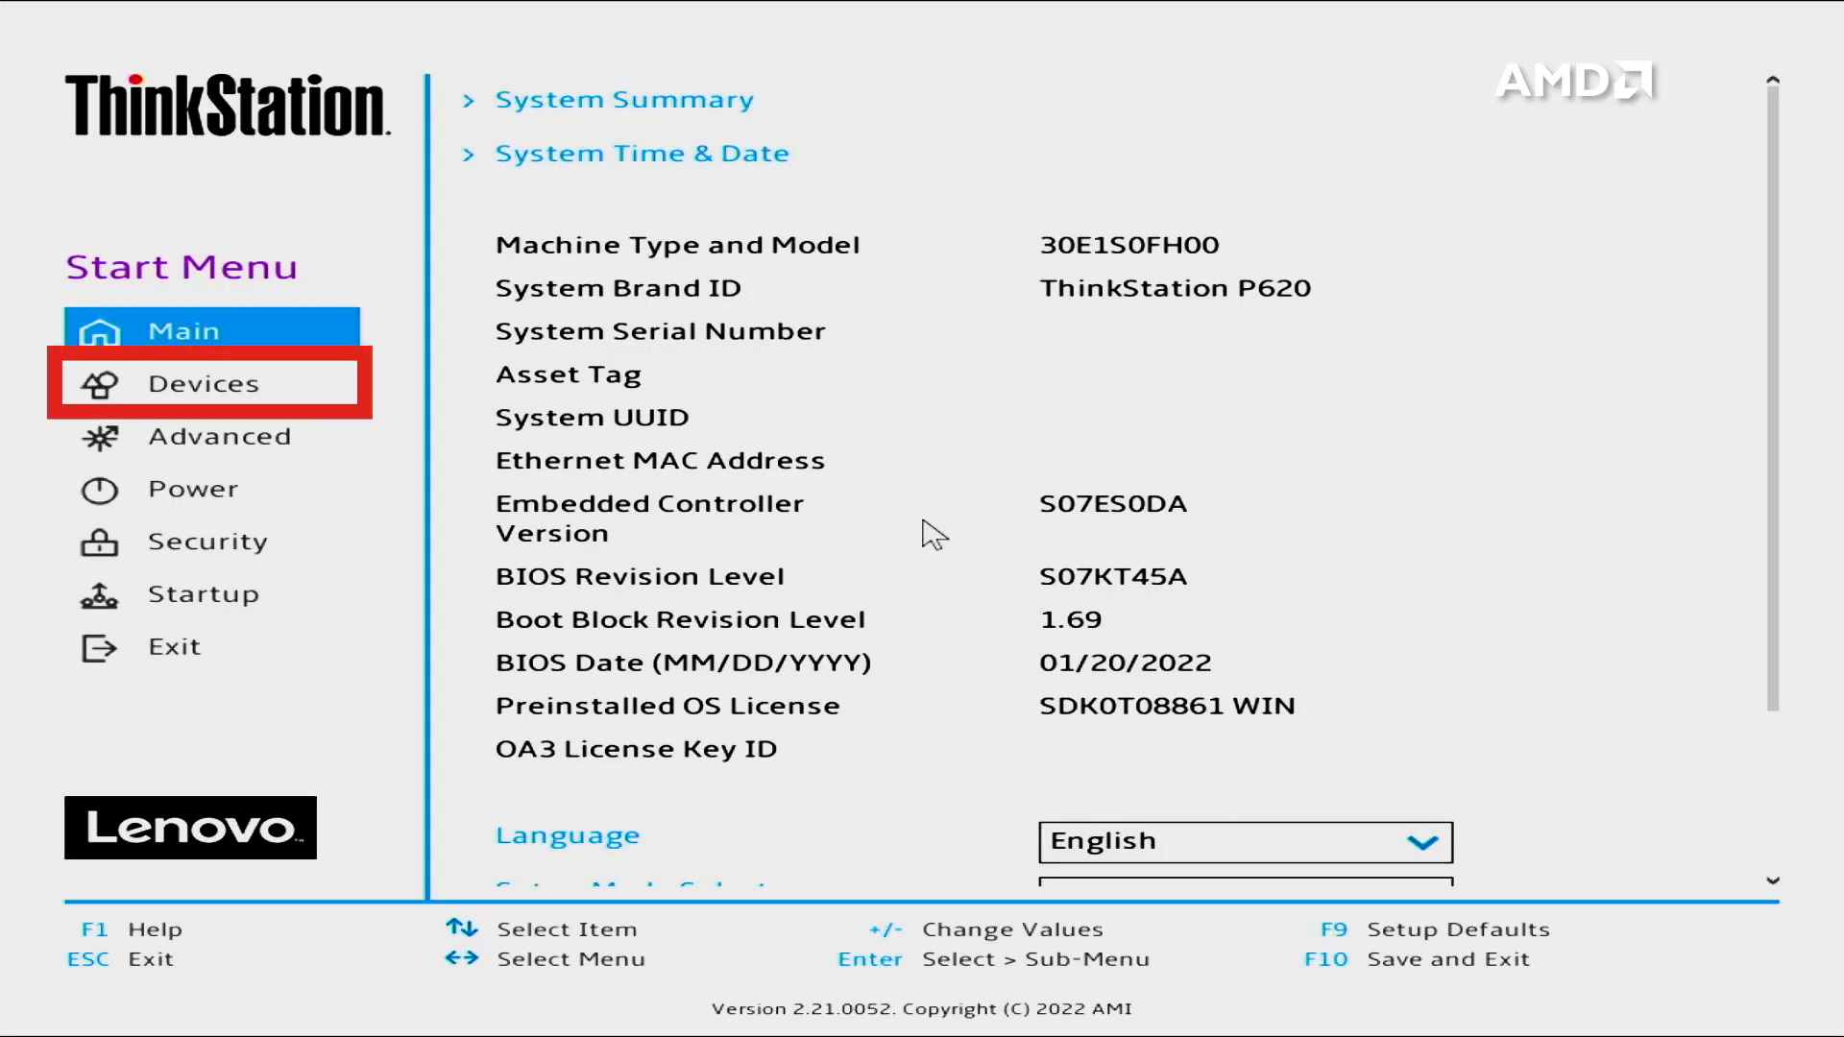
- Navigate Devices > RAIDXpert2 > Array Management > Manage Array Properties to list Array 1 and Array 2
left_click(205, 384)
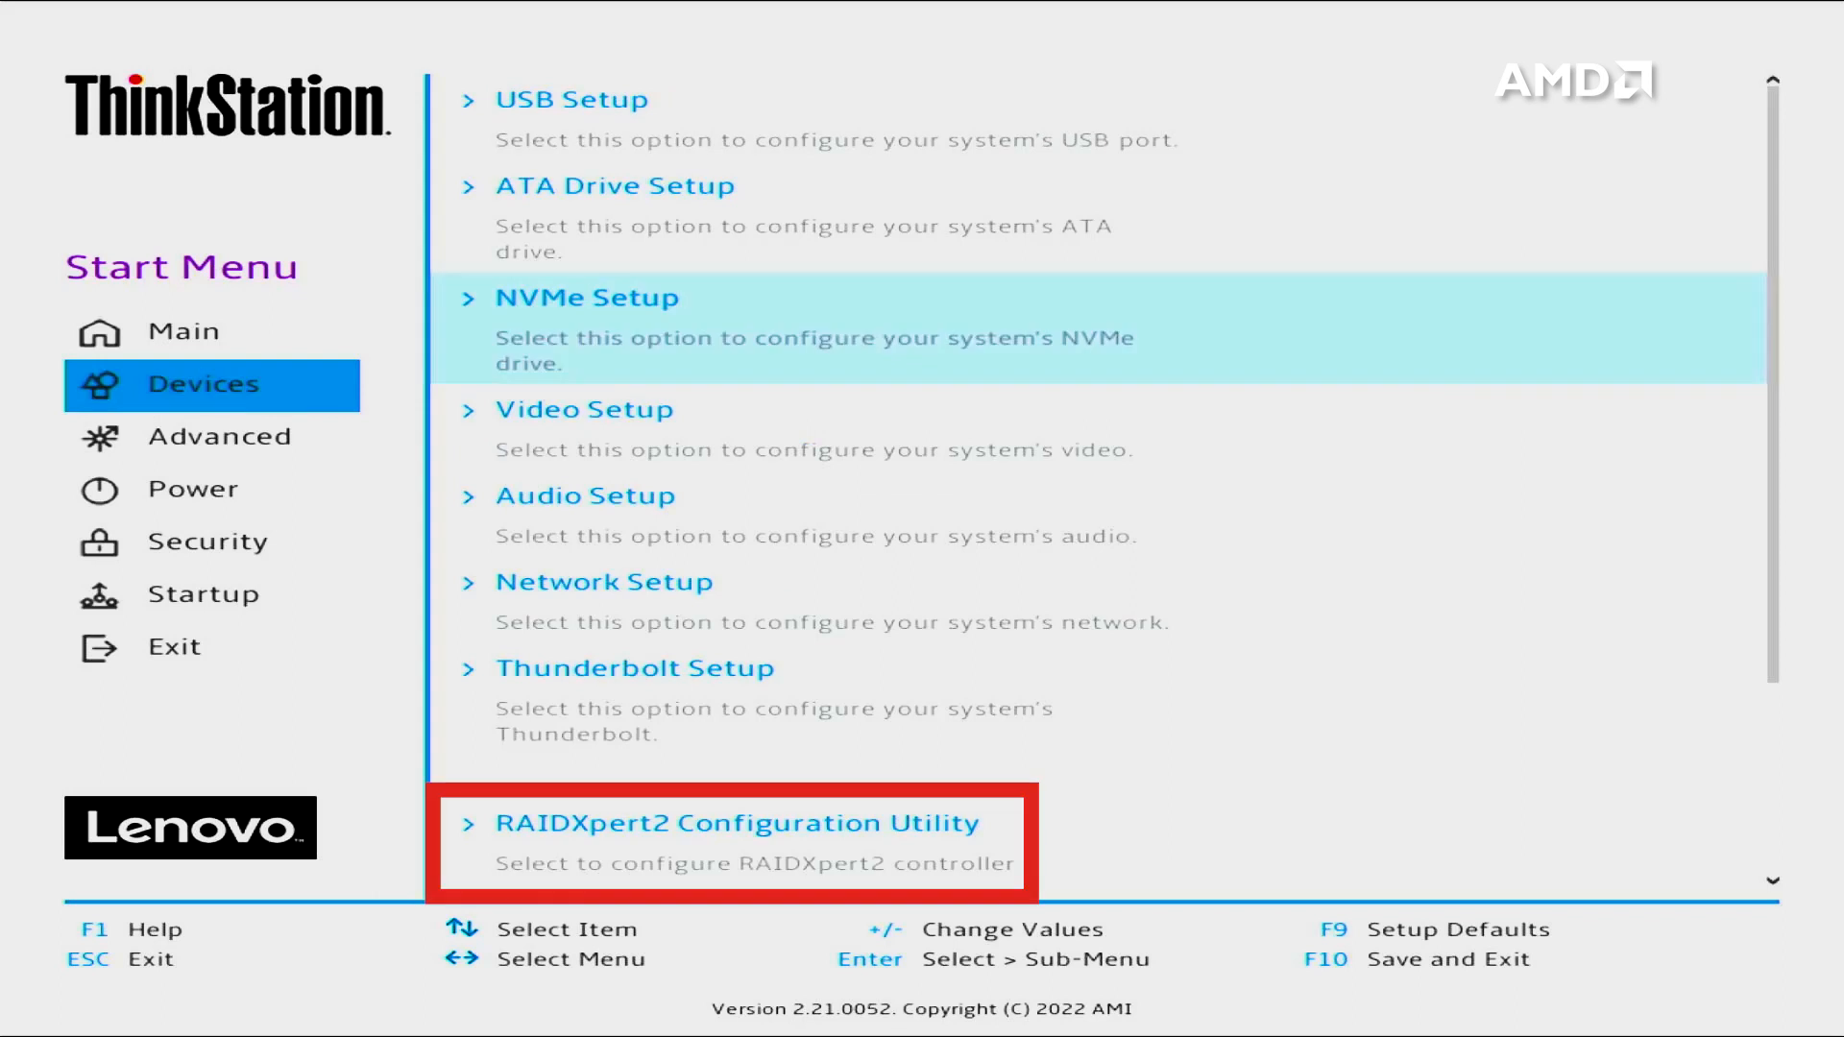
left_click(737, 824)
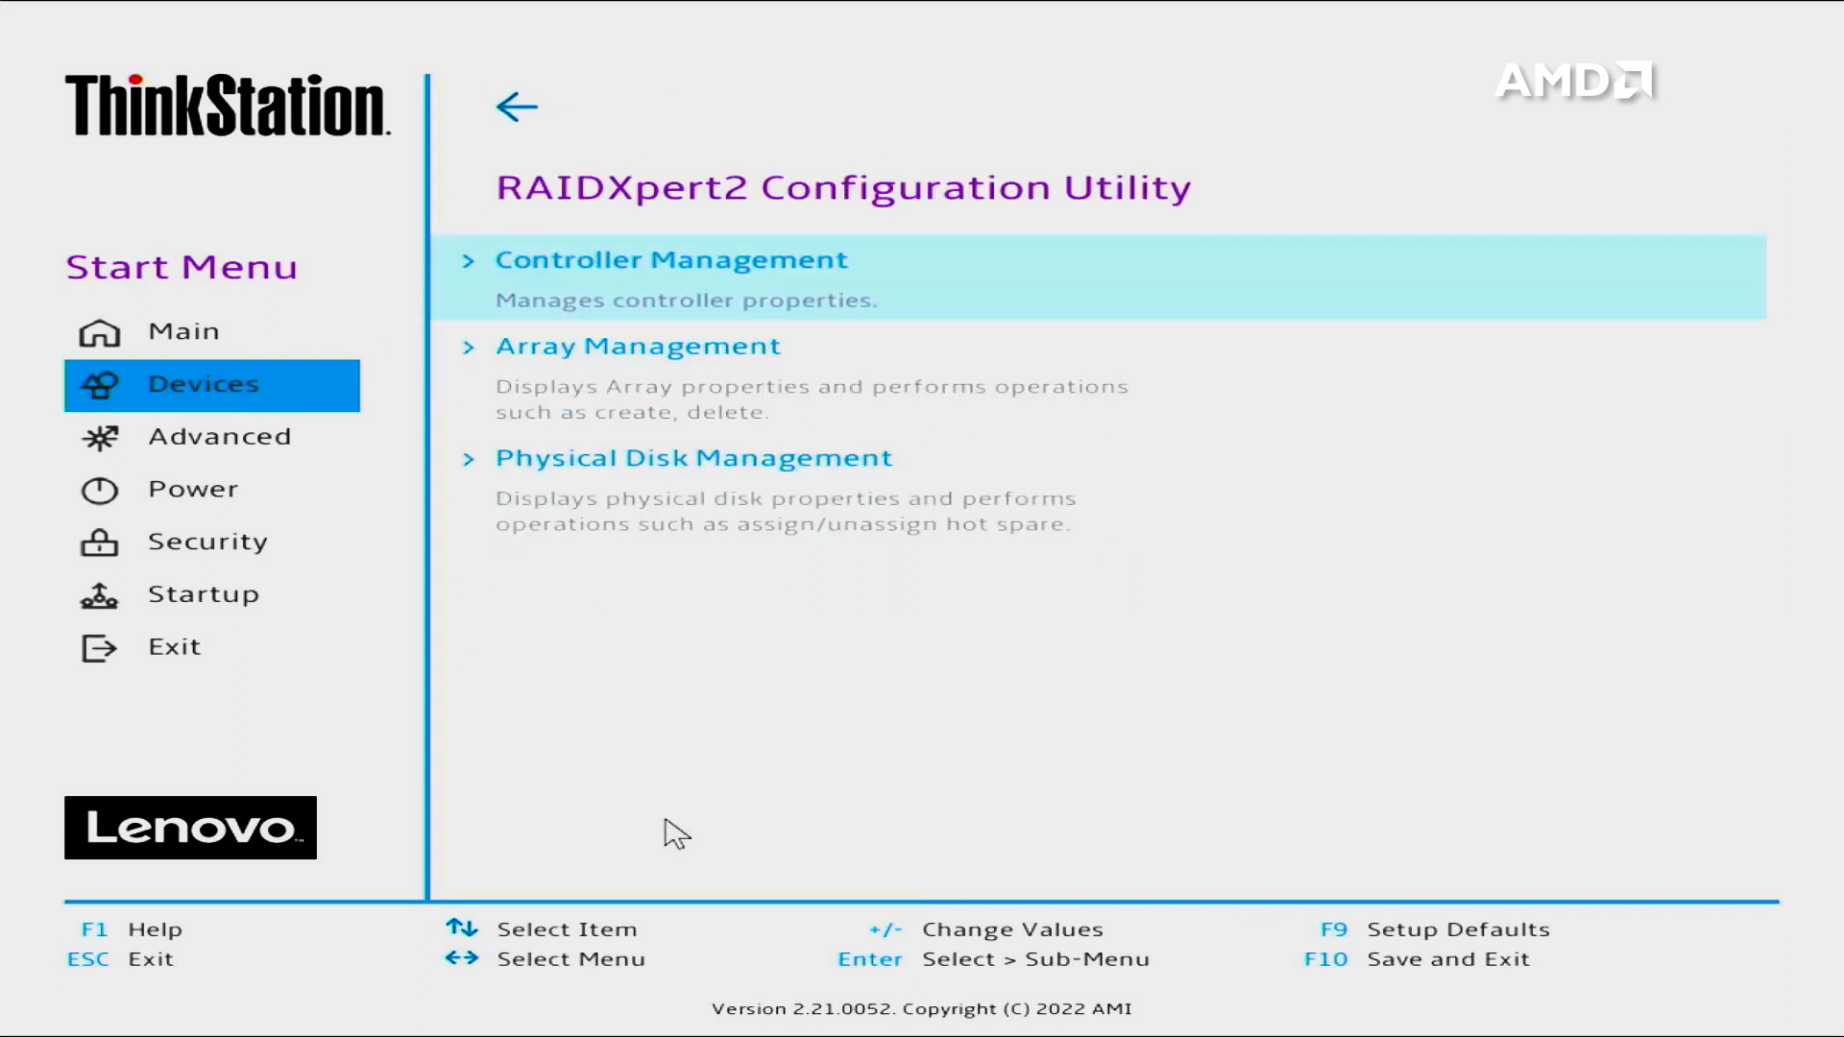
left_click(638, 346)
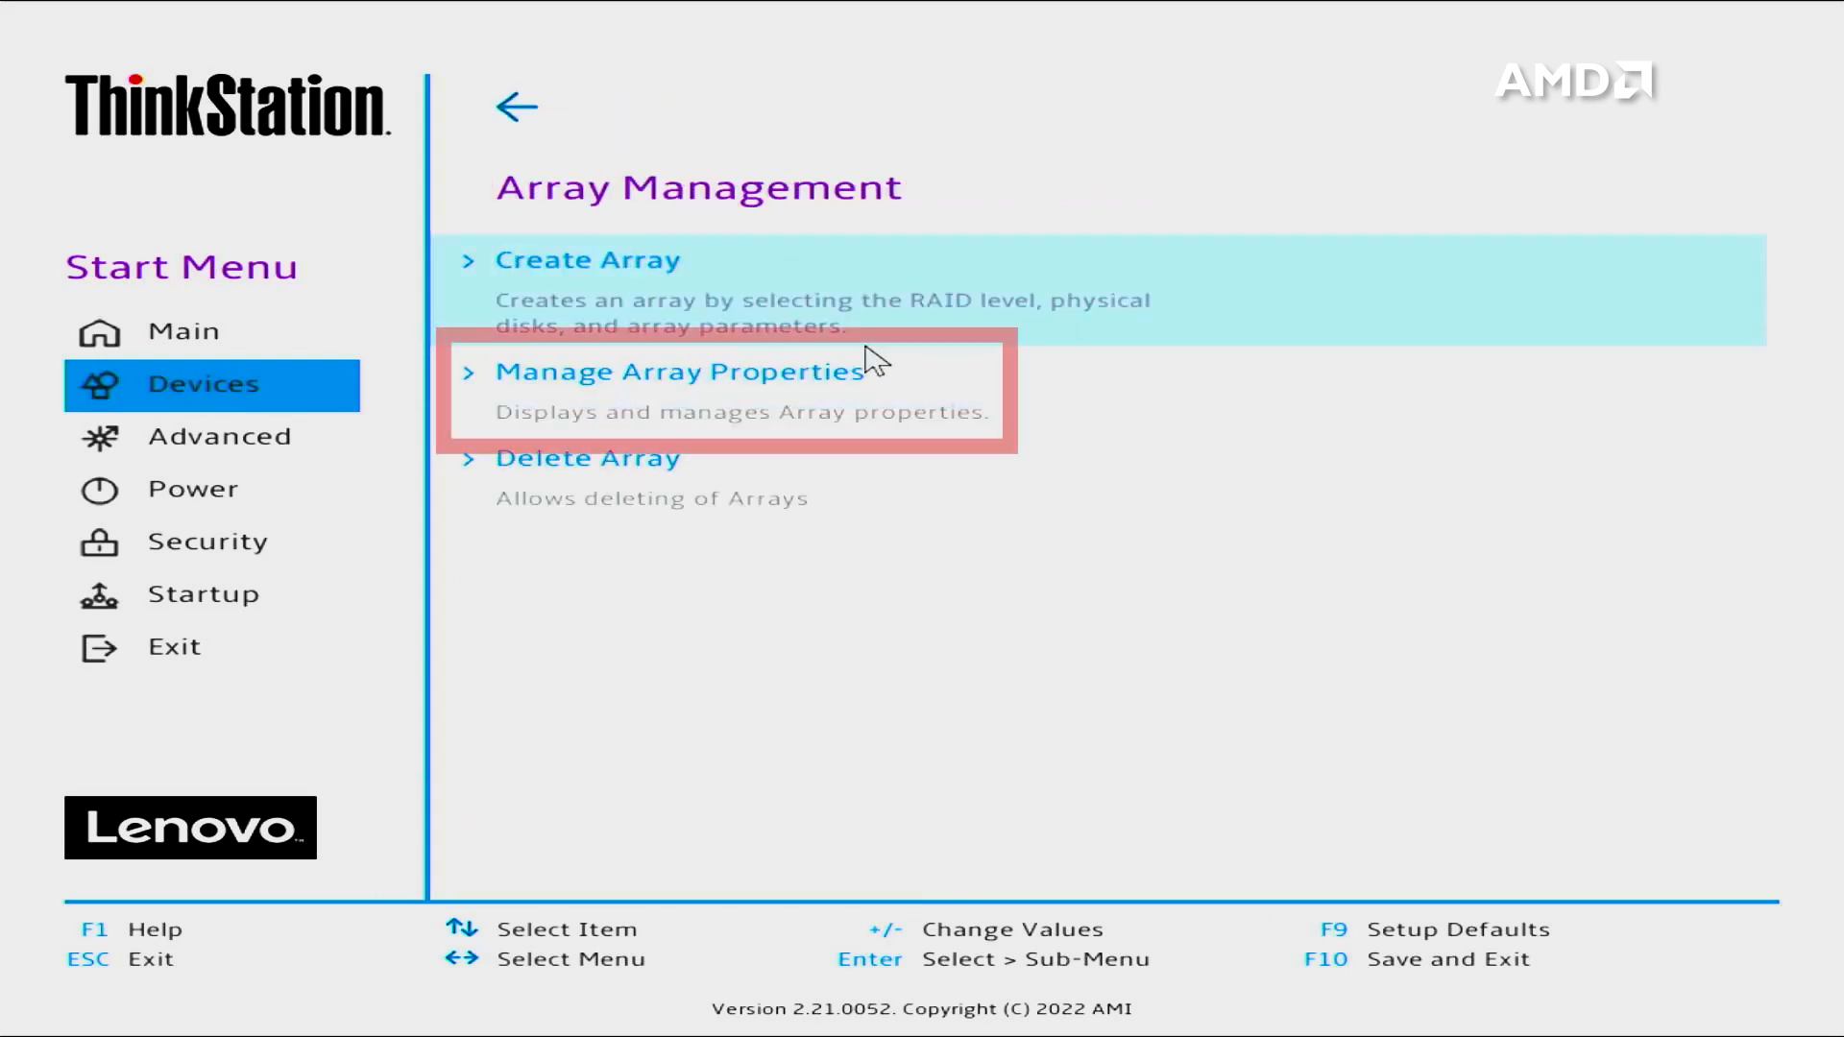
left_click(670, 370)
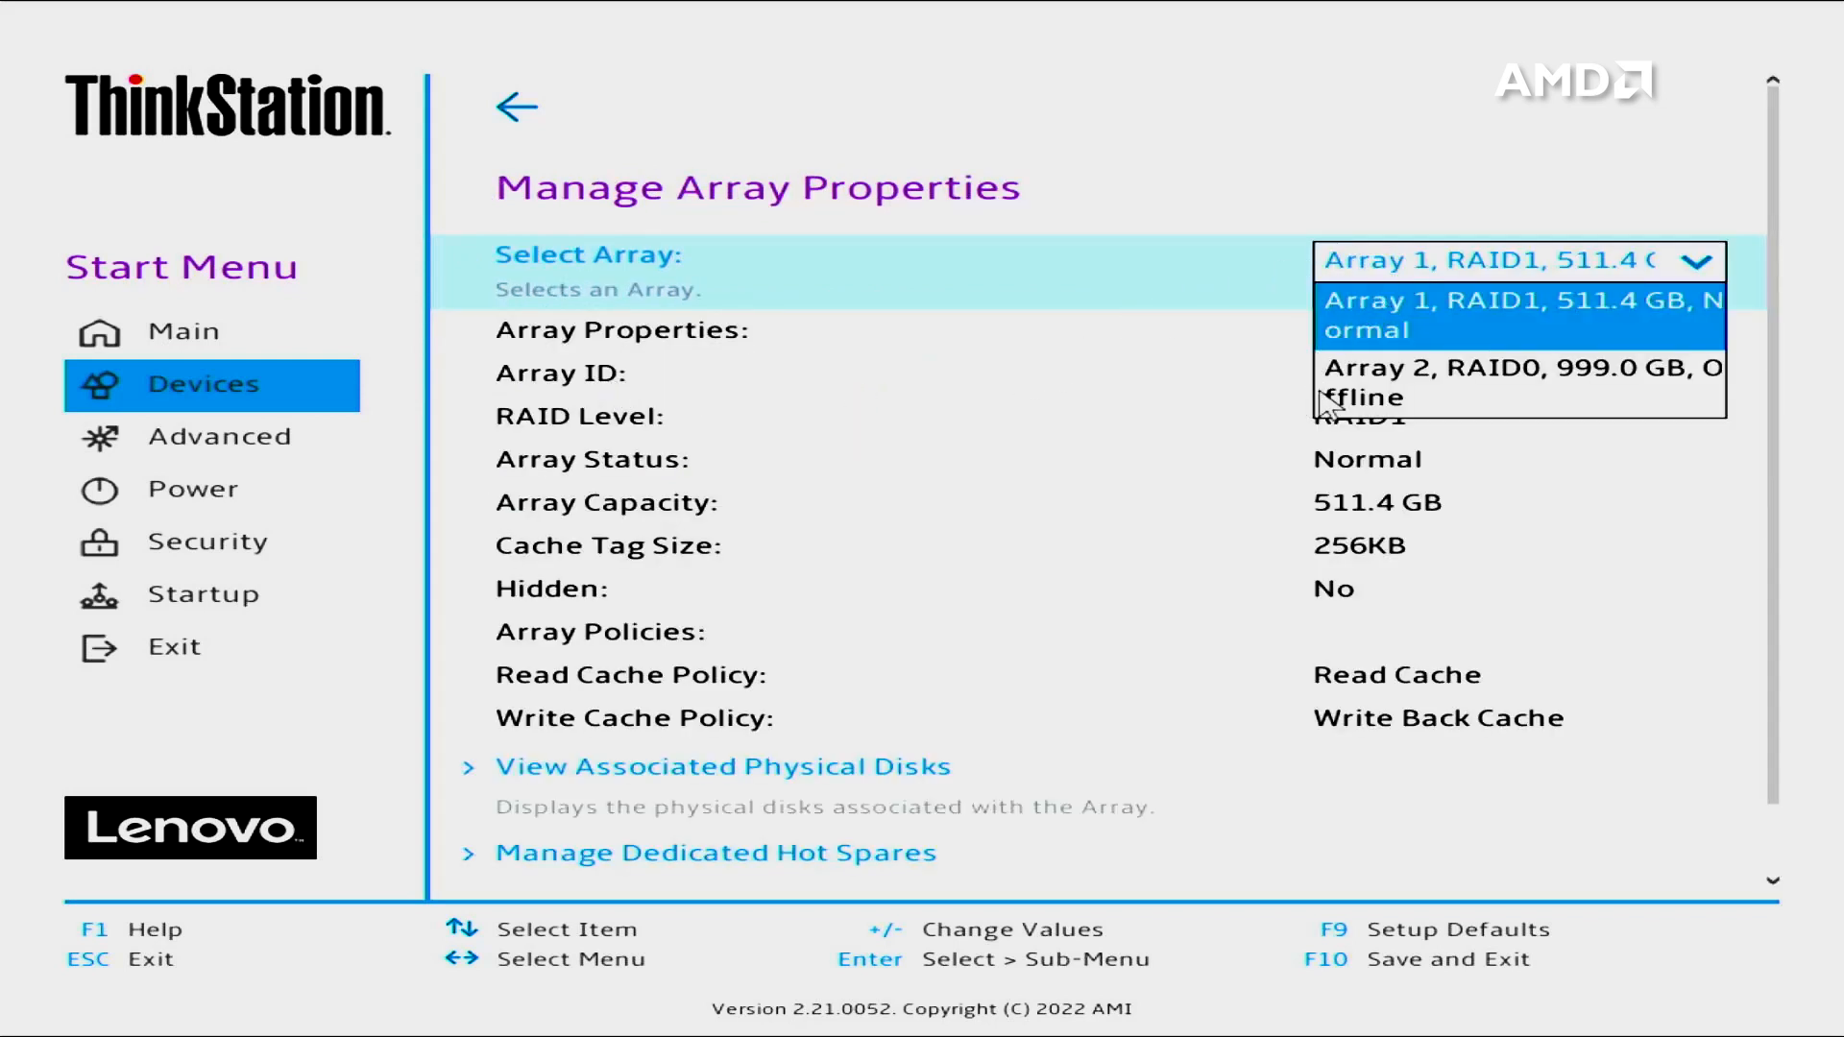
- Select Array 2 (RAID0, 999.0 GB) to show its Failed status
left_click(1519, 382)
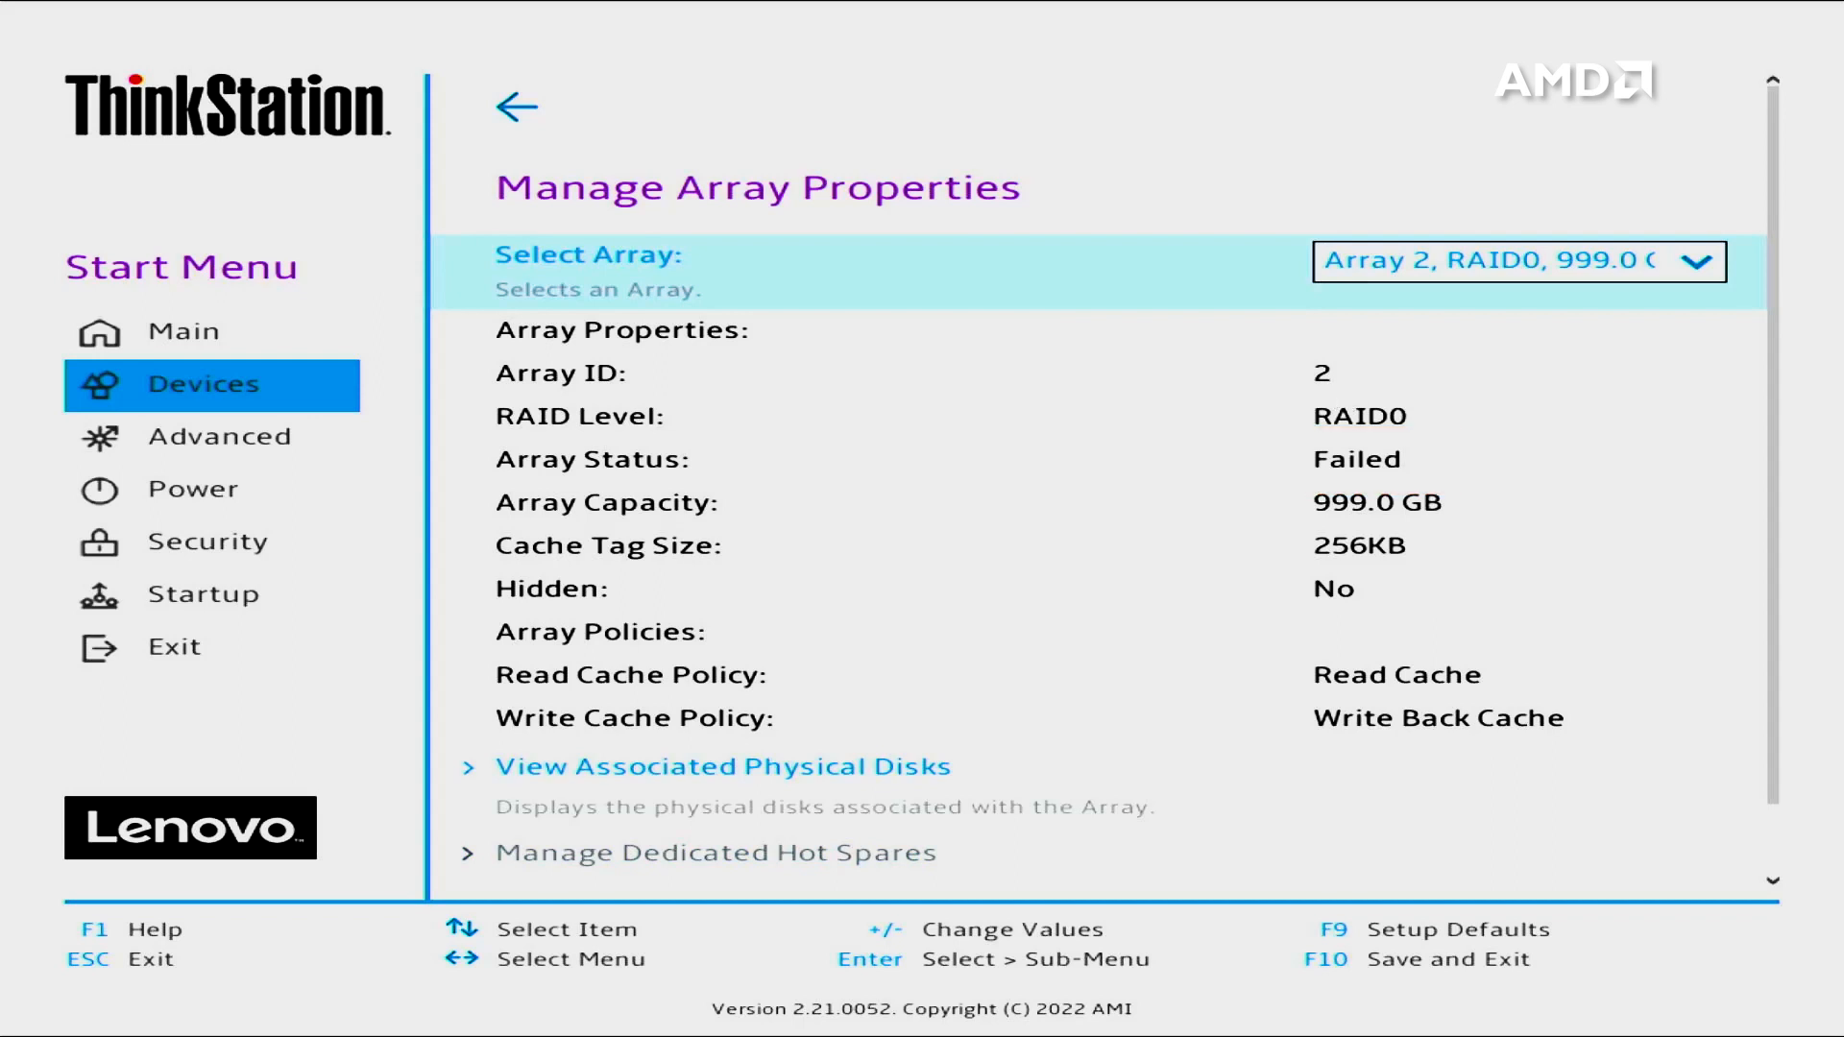
left_click(724, 767)
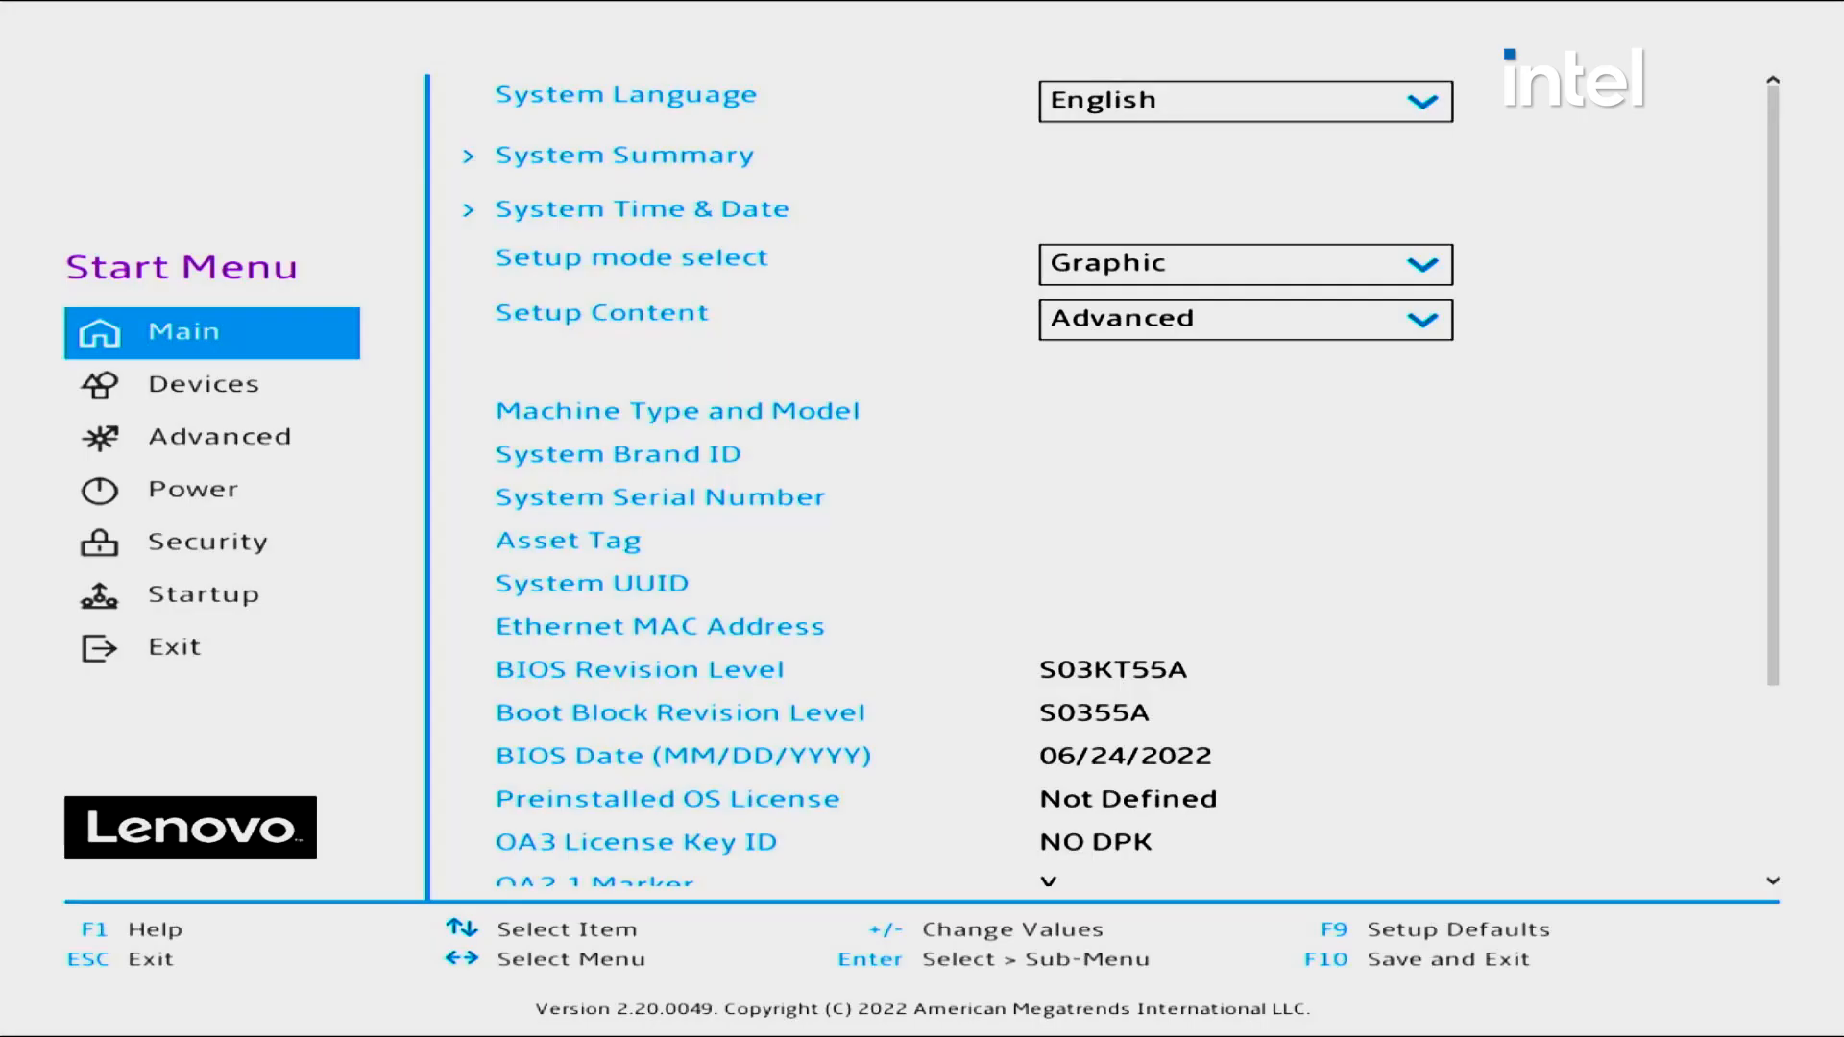
- Scroll the System Summary to the PCIe Drive 4-1 through 4-4 WDC WDS500G2B0C entries
left_click(623, 155)
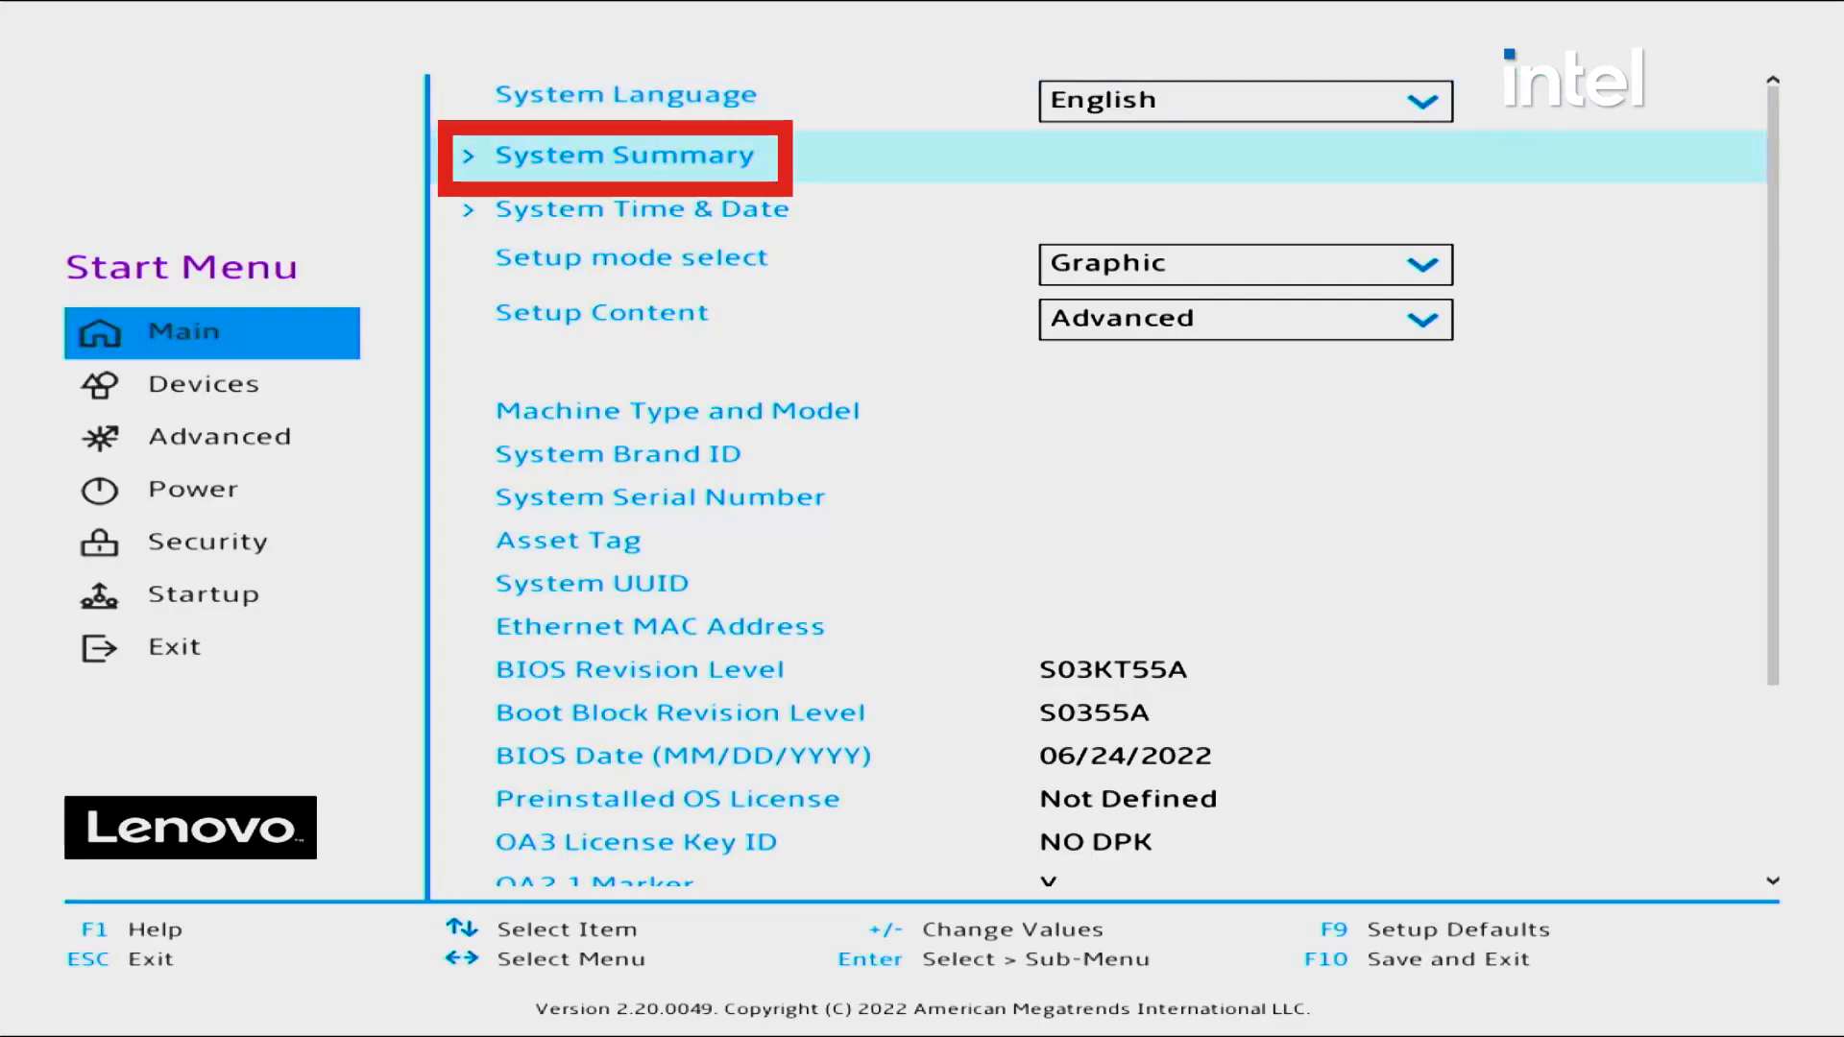
scroll("down", 3)
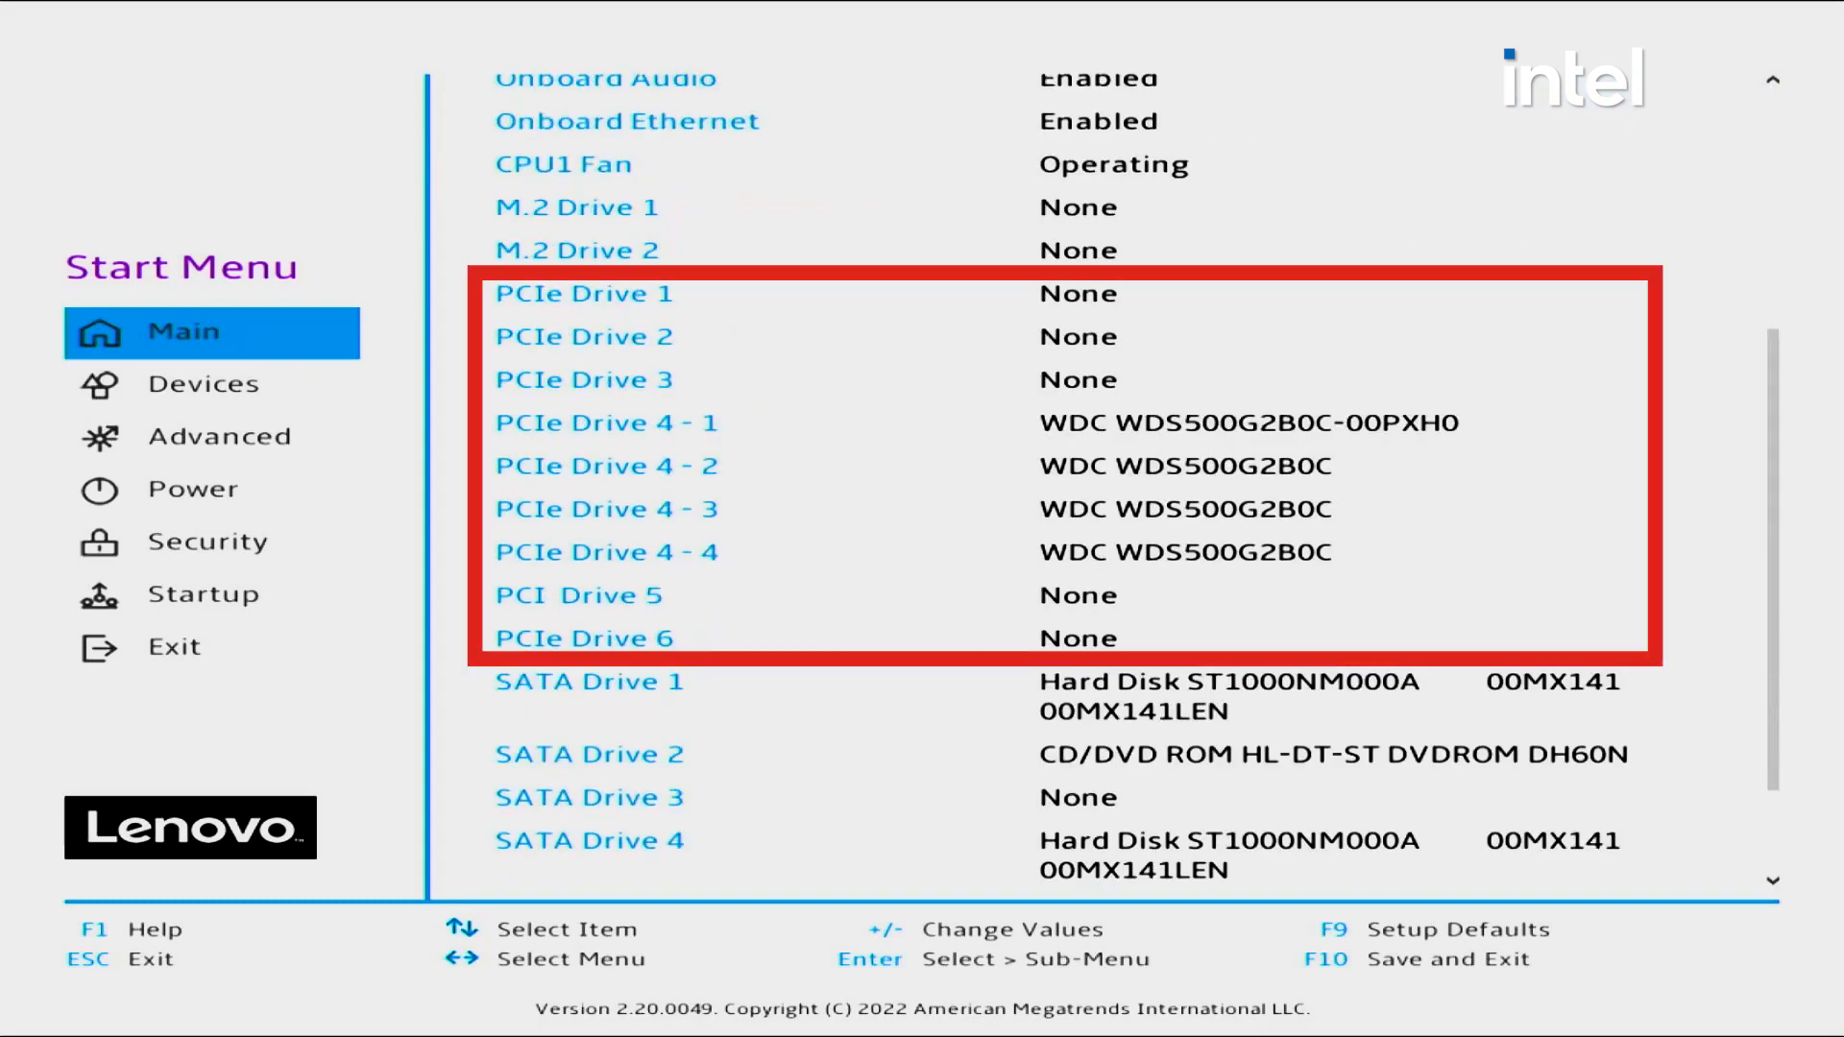